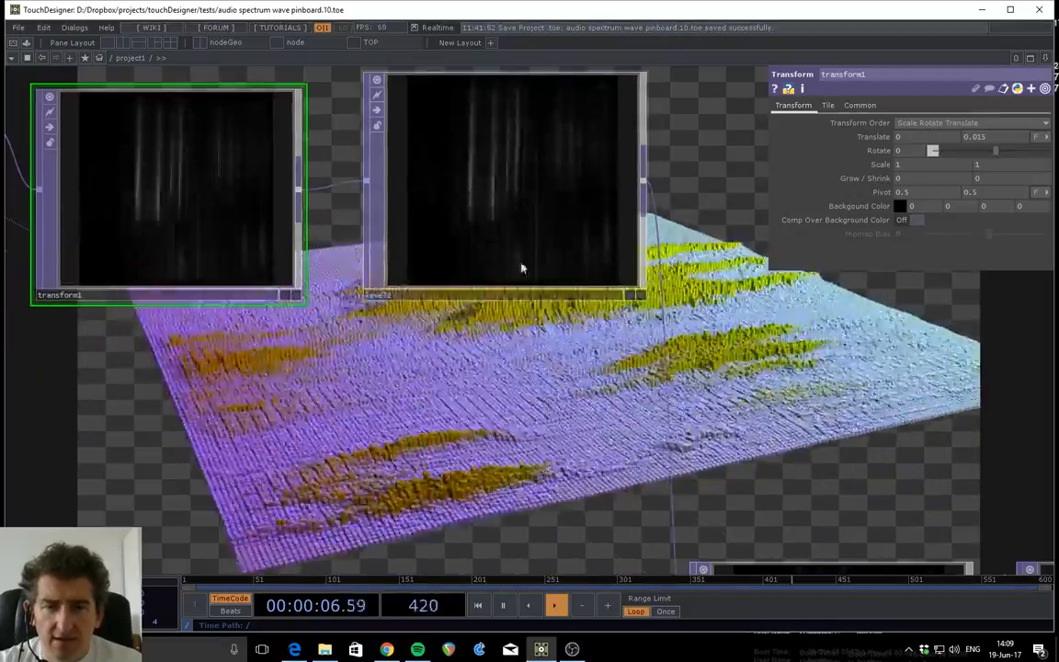
Select the blur1 TOP and adjust its filter size slider for the spectrum image.
left_click(505, 180)
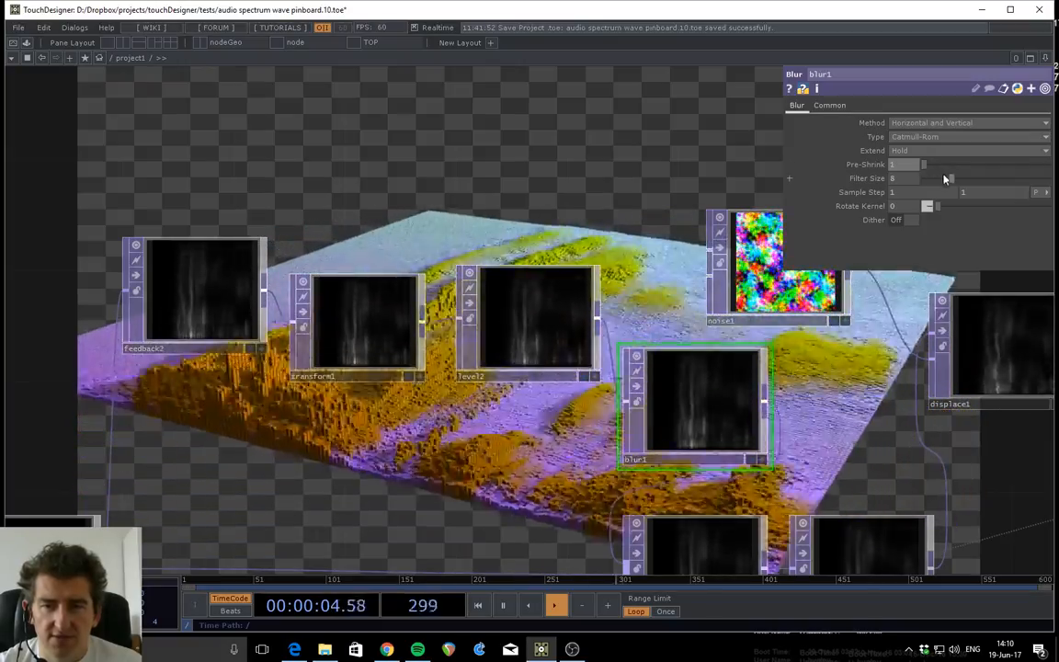
left_click_drag(944, 178, 972, 179)
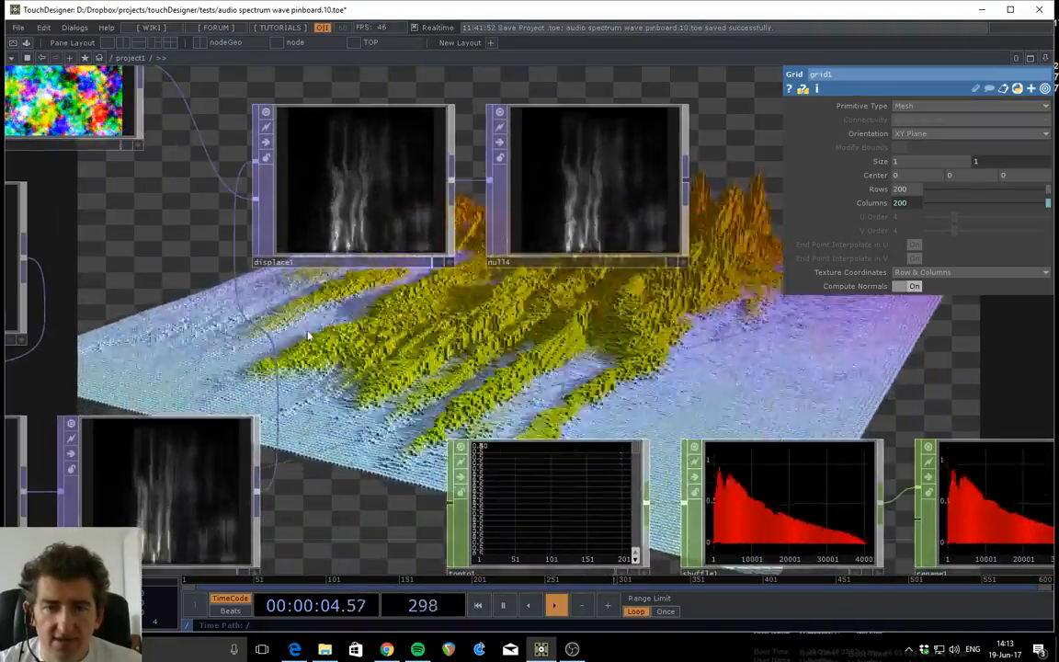
Select the noise1 TOP to show its simplex noise period, harmonics and amplitude settings.
left_click(589, 184)
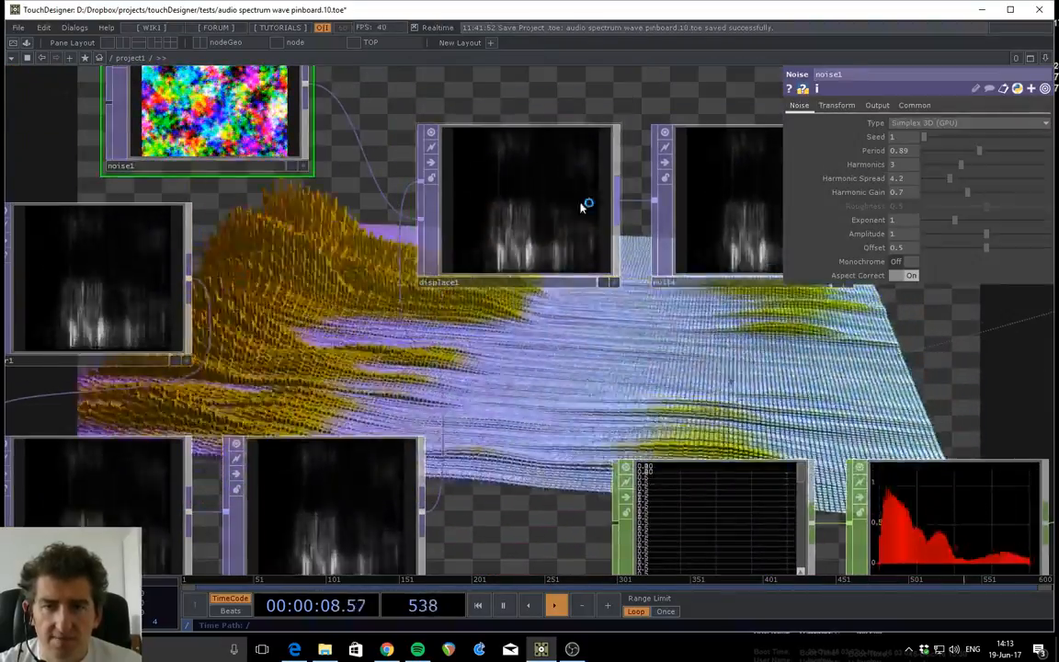
Enlarge the noise1 TOP viewer, then select the merge combining the two audio channels.
left_click(519, 202)
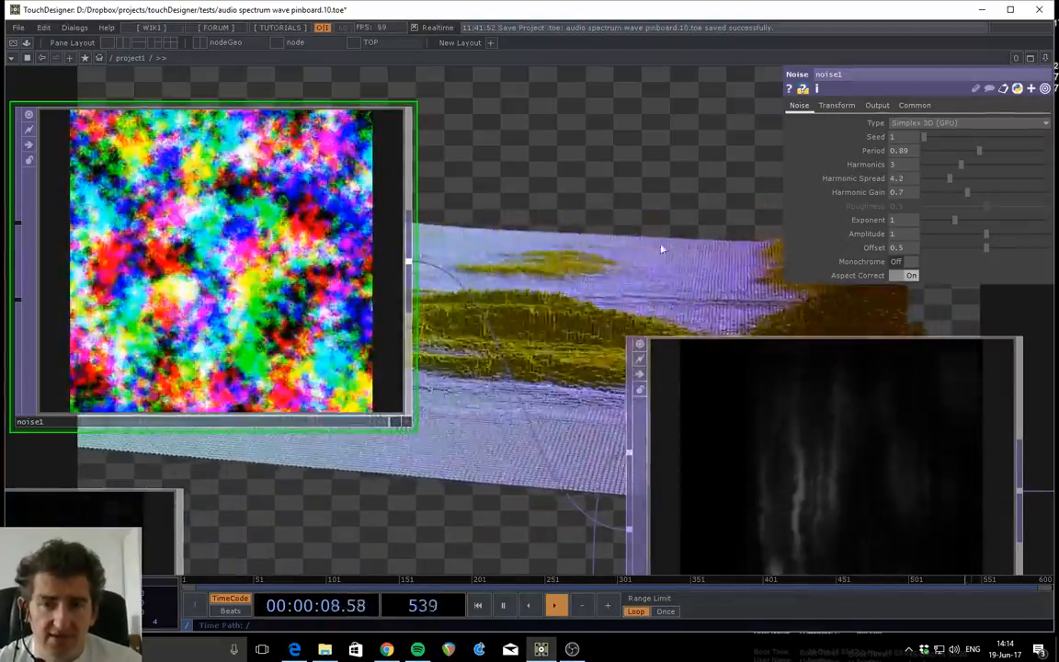
left_click(835, 104)
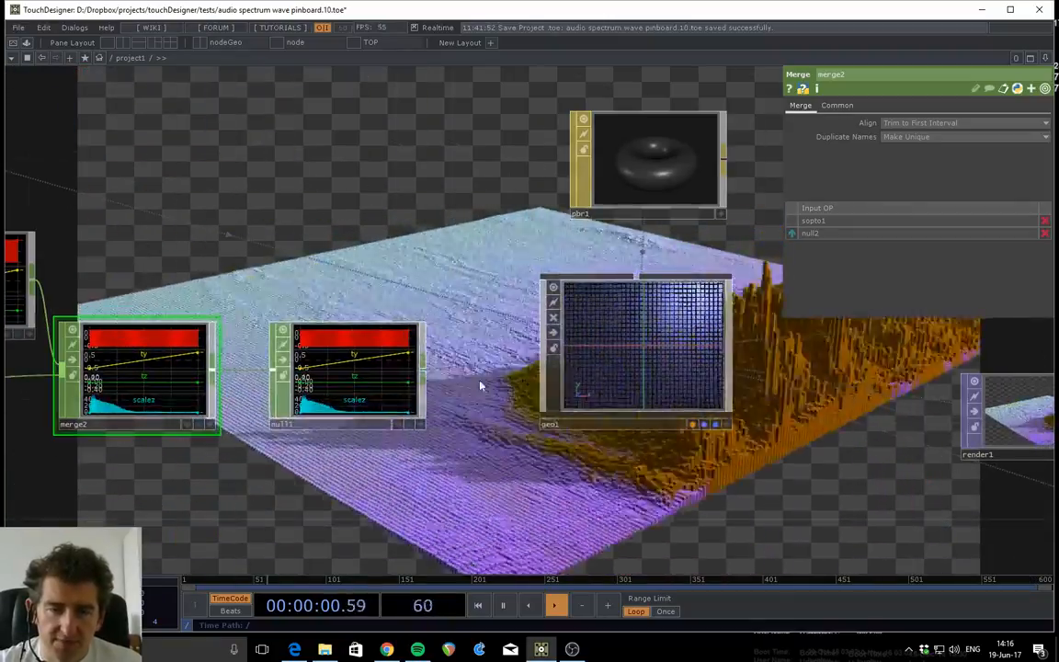
Show geo1's Custom page with its Separation parameter at 0.796.
left_click(555, 605)
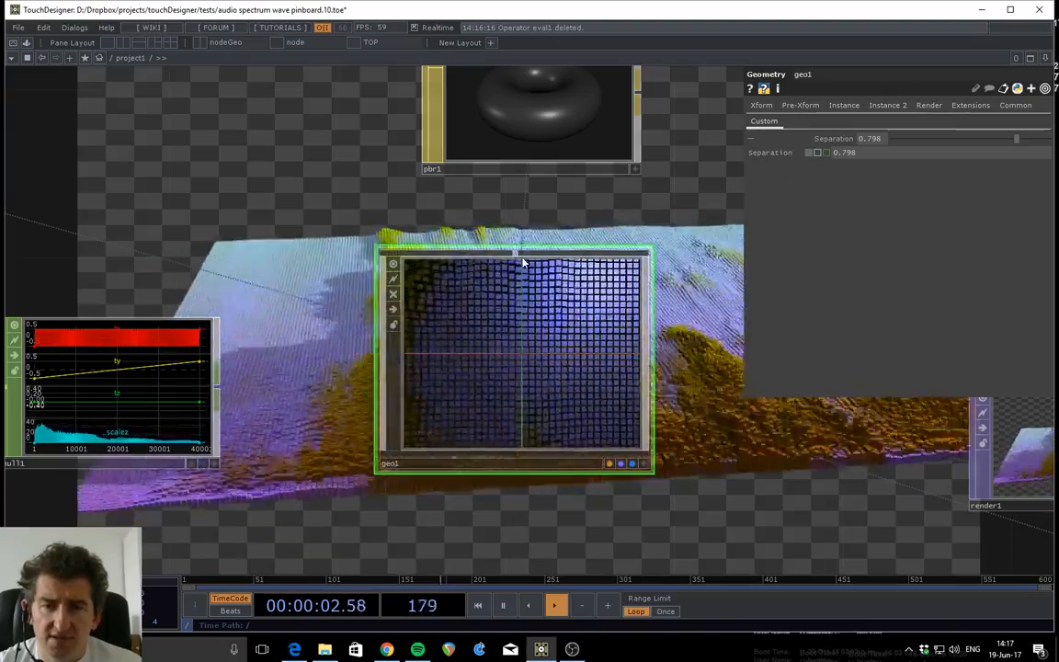
Drag geo1's Separation slider down to about 0.749 to pack the pins more densely.
right_click(524, 261)
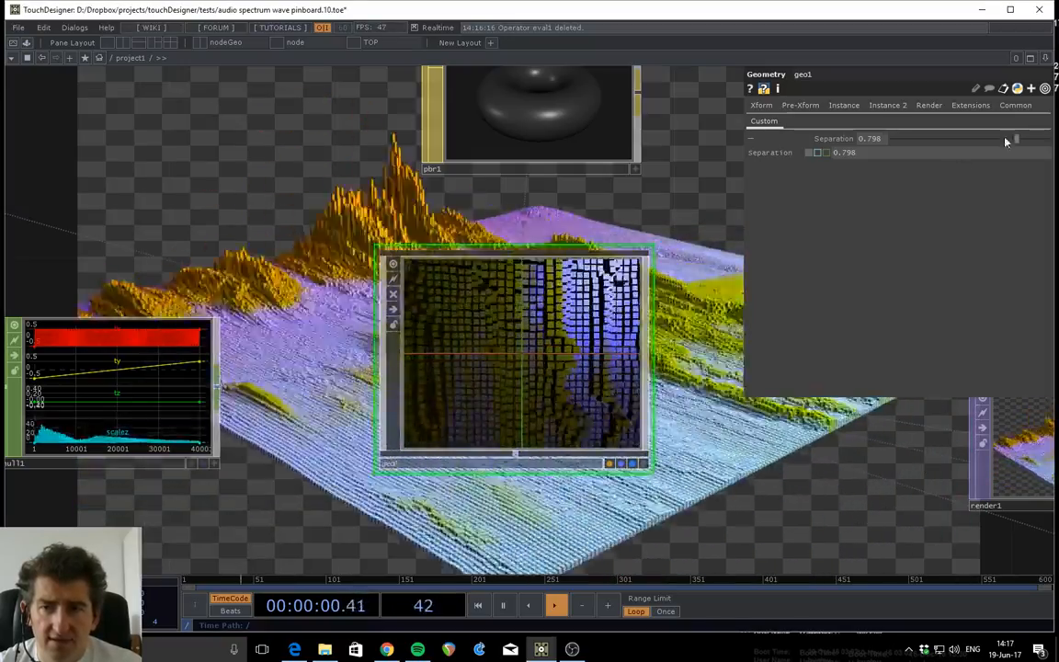
left_click_drag(1007, 138, 945, 138)
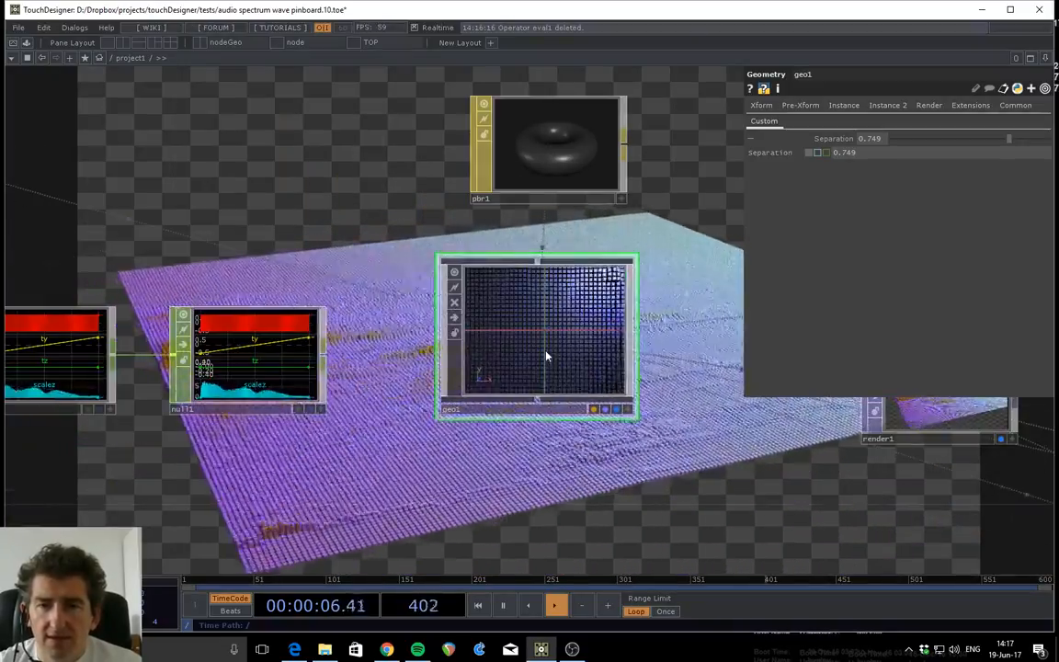
Show cam1's View page with perspective projection, FOV angle and near/far clipping.
left_click(842, 105)
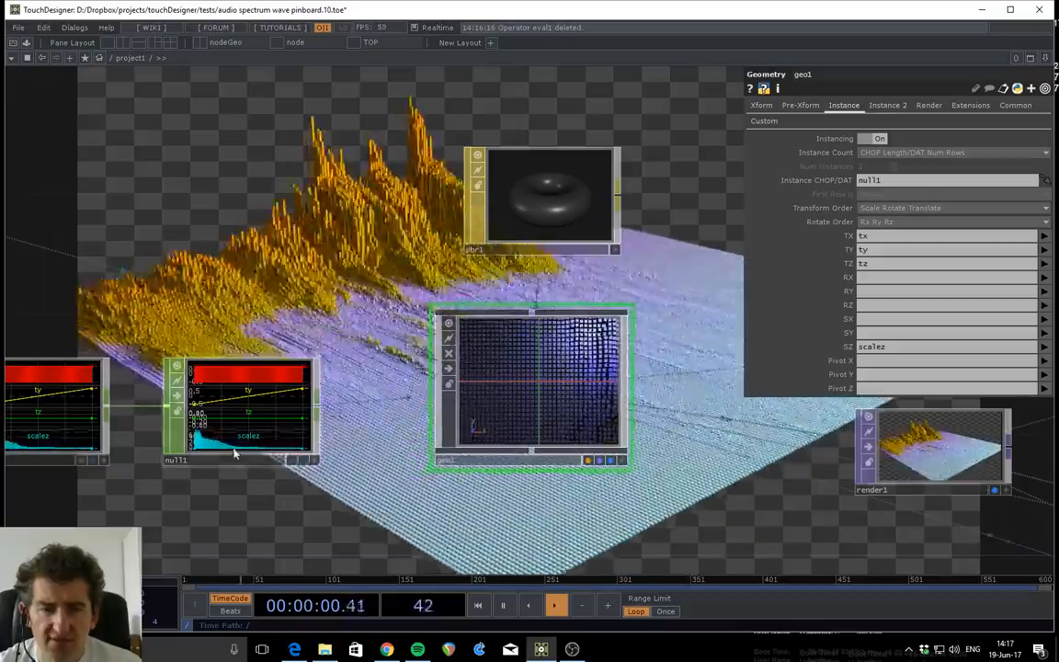
left_click(886, 105)
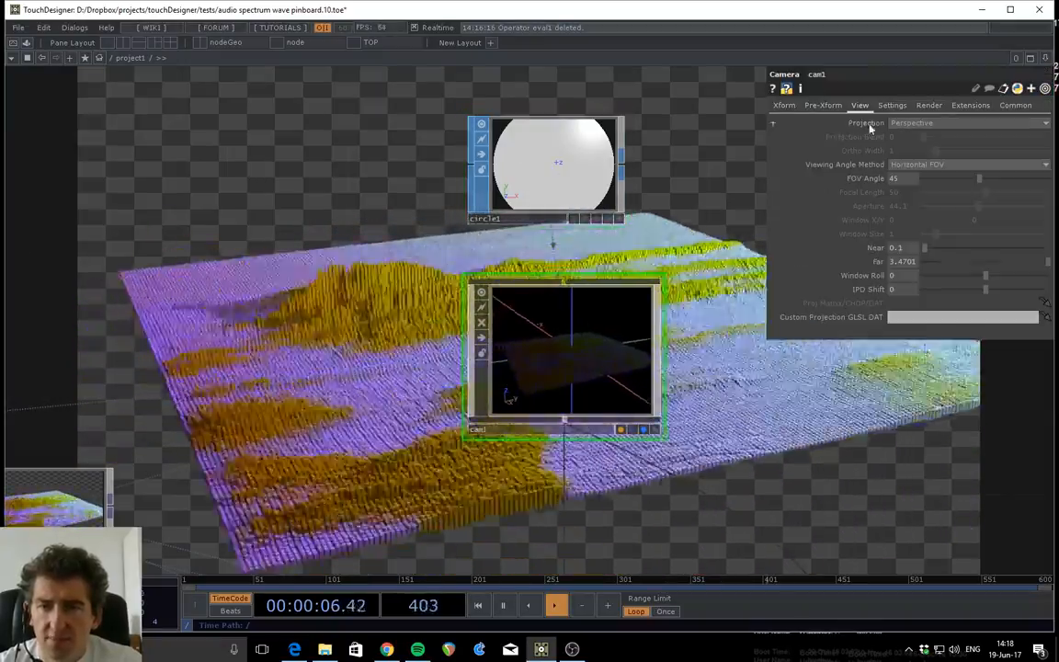
Show lightKey's Xform page aimed at geo1 beside a split 3D viewer of light and camera.
left_click(783, 104)
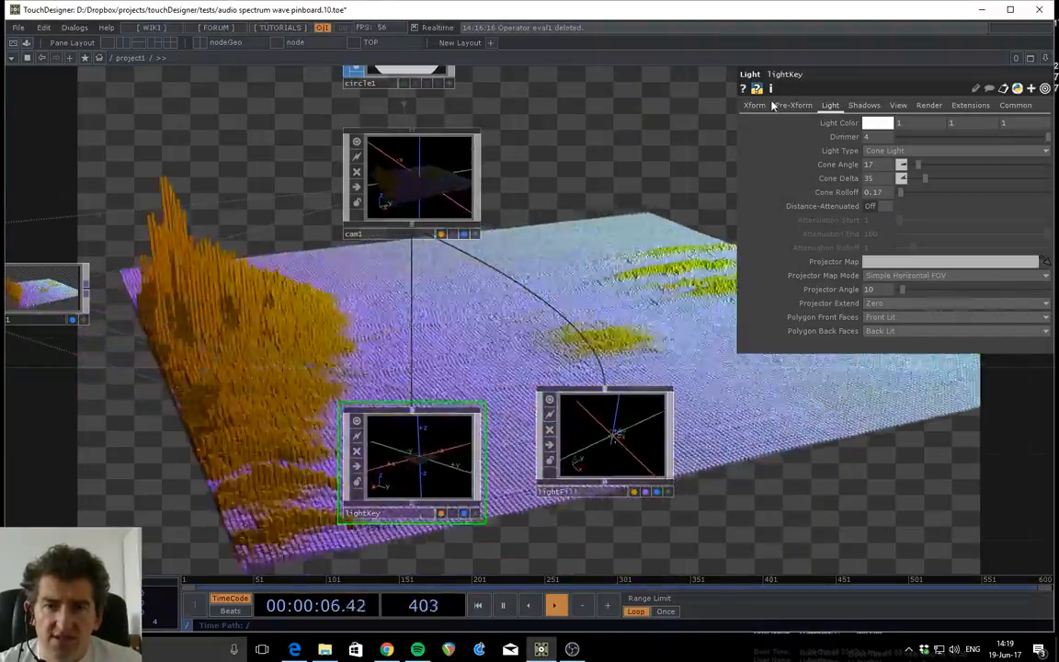
left_click(753, 105)
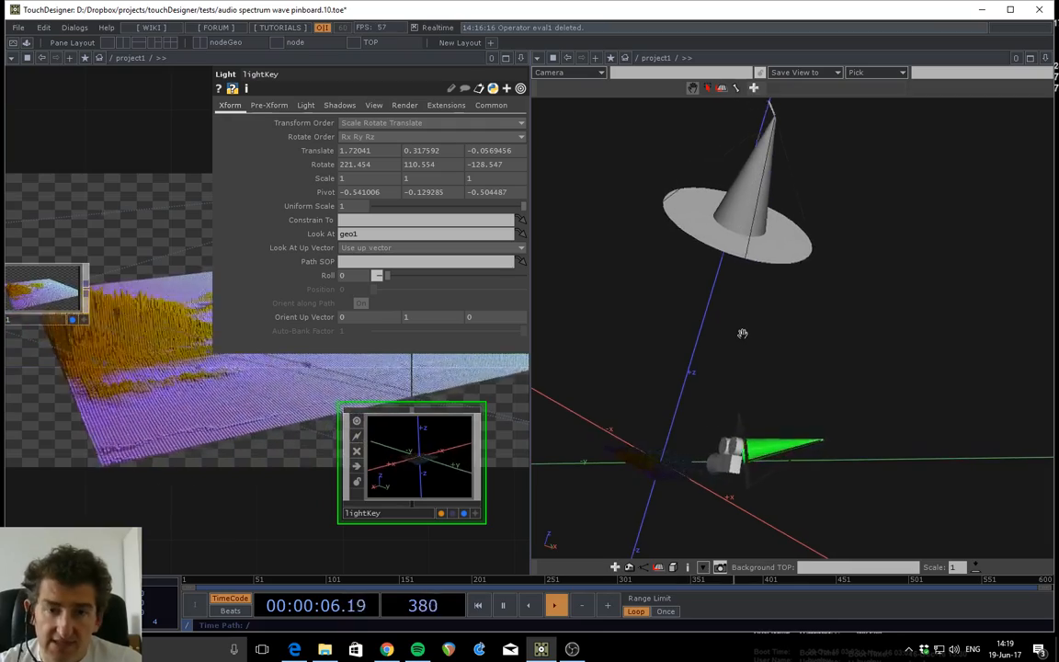
Close the split viewer and display the render TOP full-screen with the network hidden.
left_click(555, 605)
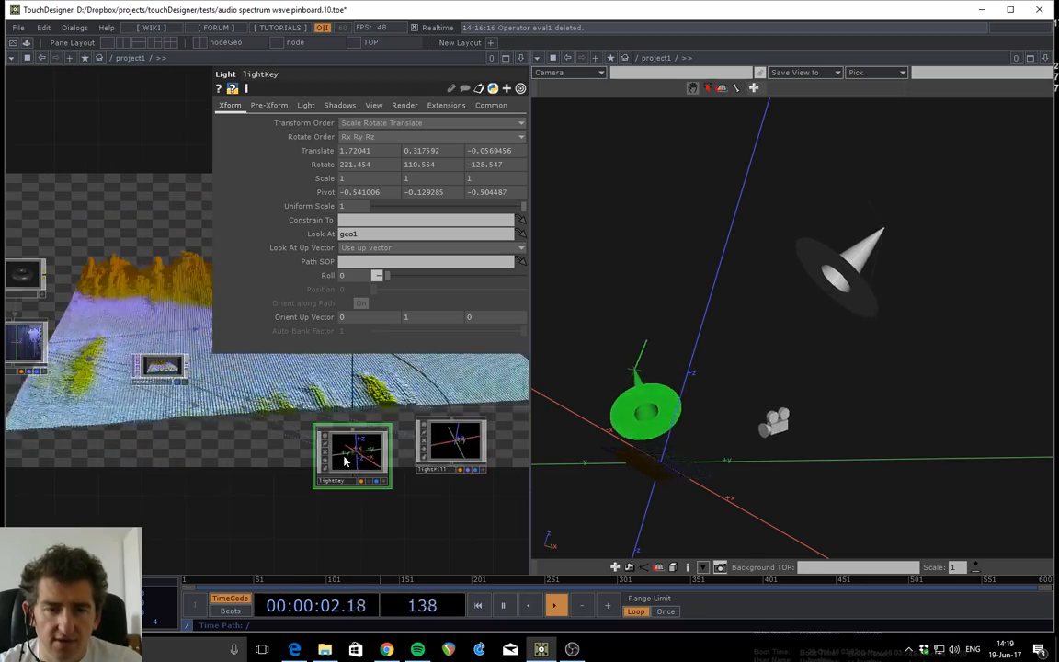
left_click(338, 104)
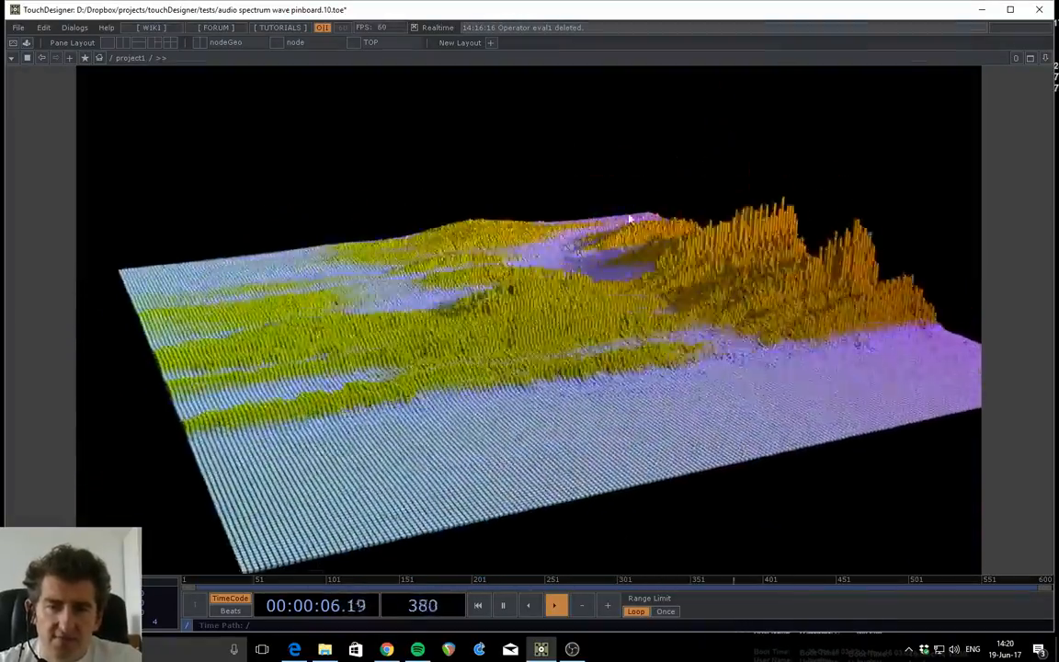
Restore the network and show lightKey's Shadows page with 4096-resolution 2D depth-mapped shadows.
left_click(478, 605)
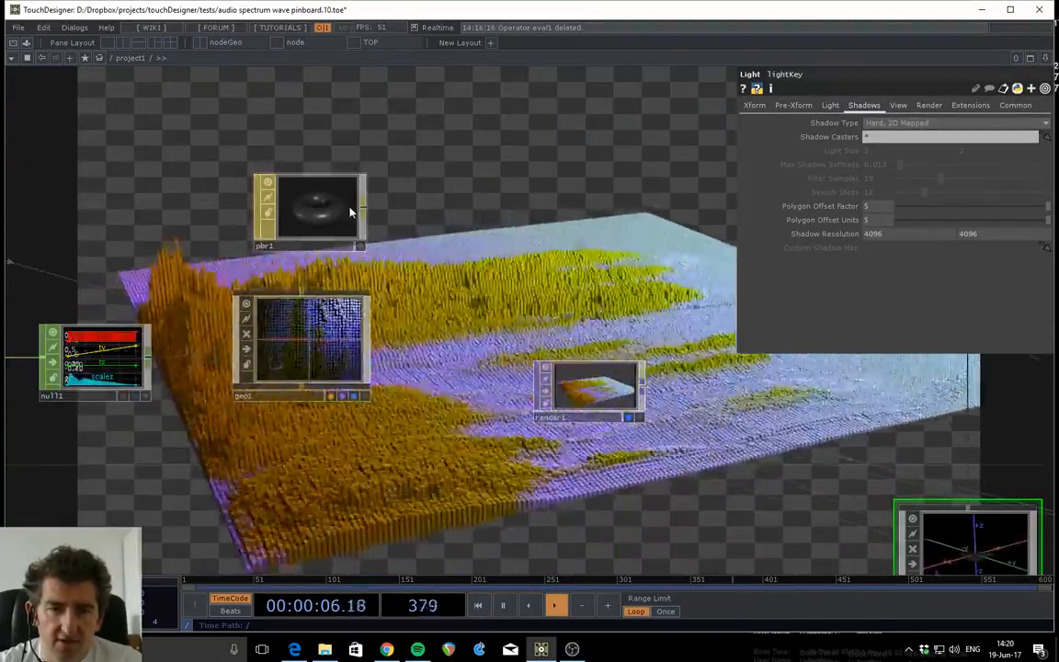
Check per-frame cook and render timings in the Performance Monitor, then return to the full render.
left_click(309, 211)
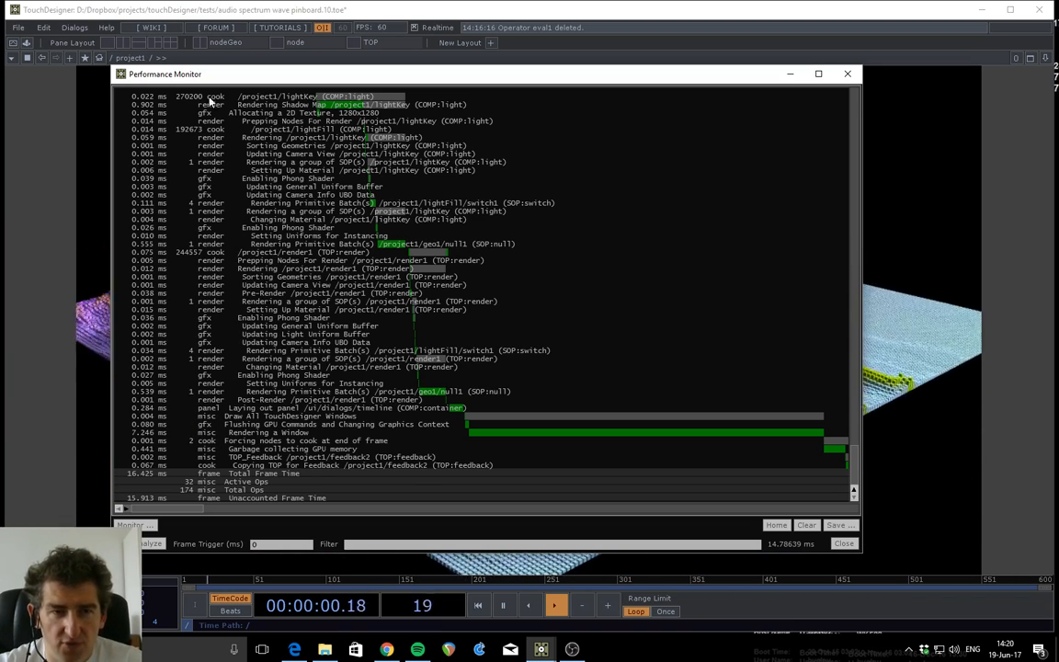
left_click(845, 74)
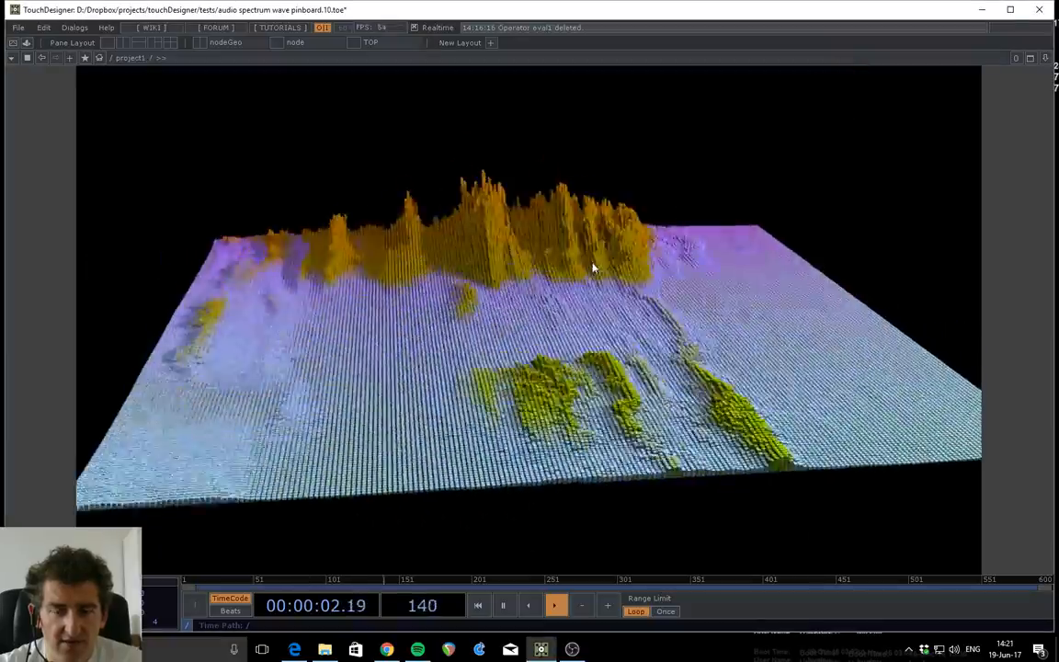